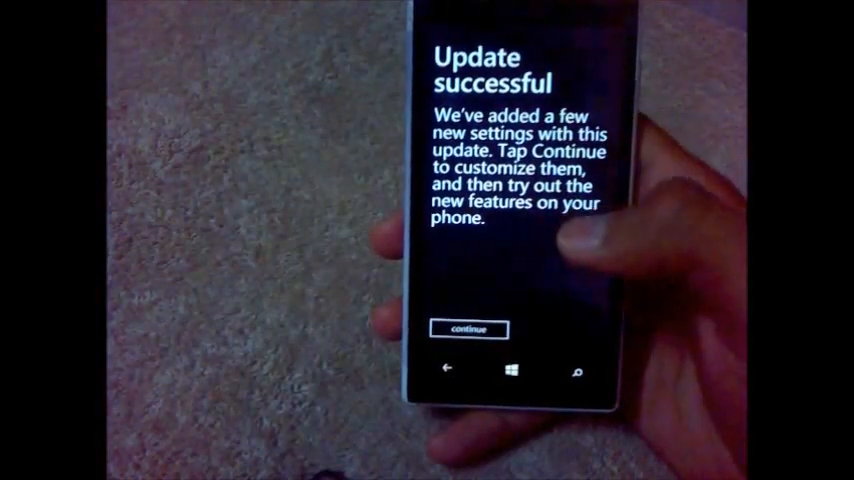
Step: Continue past the update-success message and review the WiFi Sense and store-update settings
left_click(470, 328)
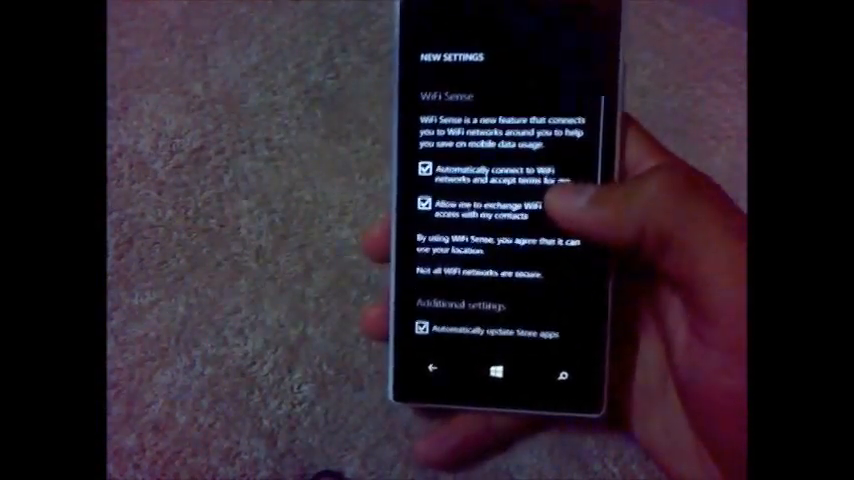
scroll("down", 3)
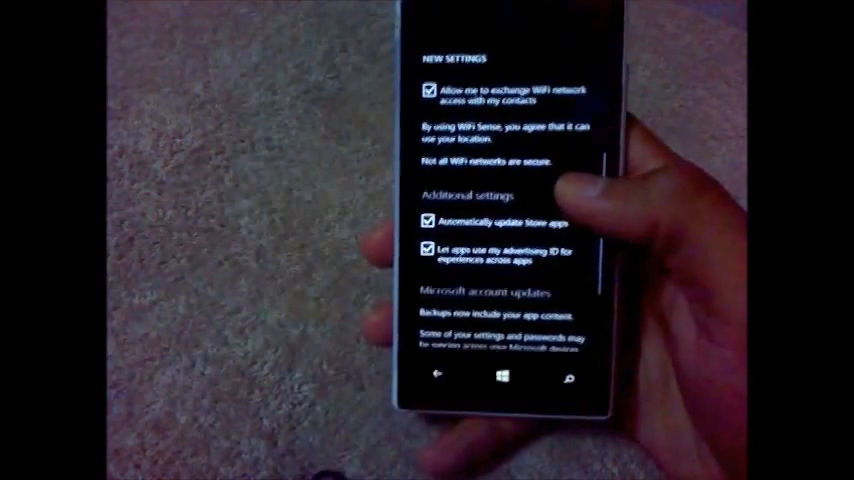
scroll("down", 3)
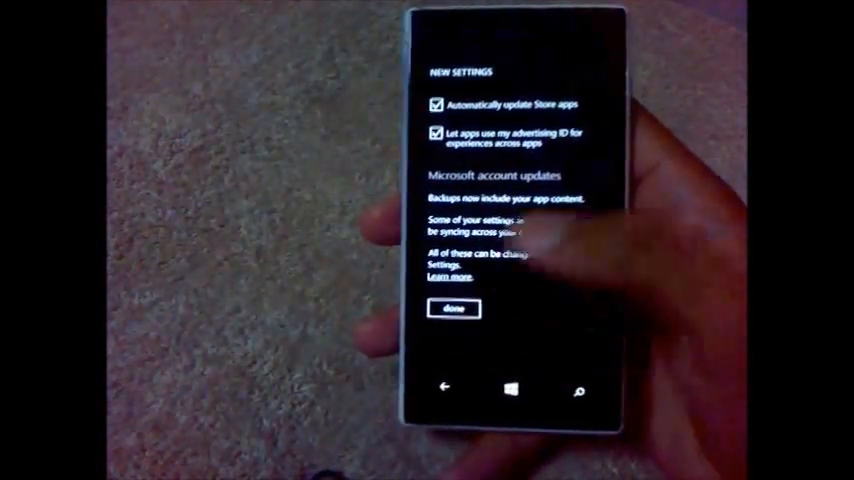
scroll("down", 3)
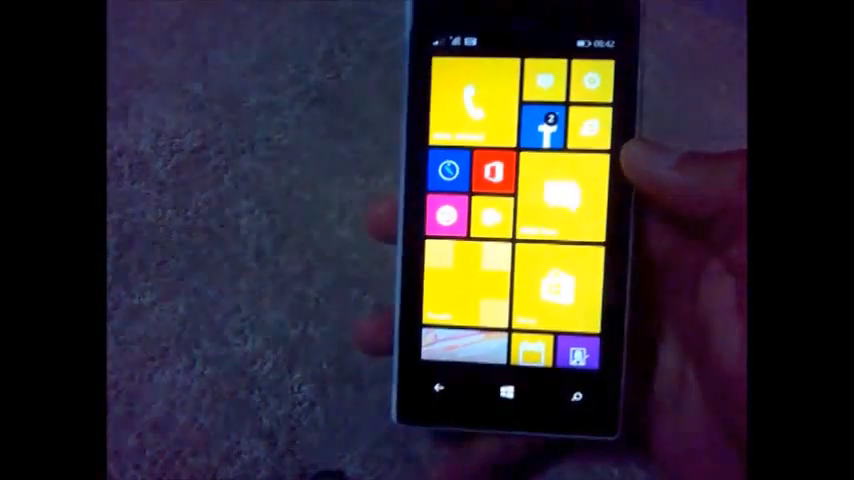
Step: Scroll down the start screen past the yellow live tiles toward the app list
scroll("down", 3)
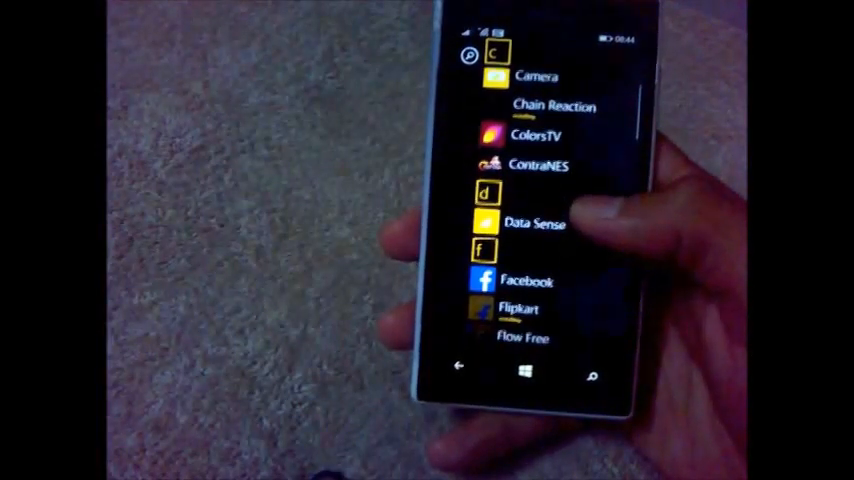
Step: Scroll through the alphabetical app list from Camera through Flow Free
scroll("down", 3)
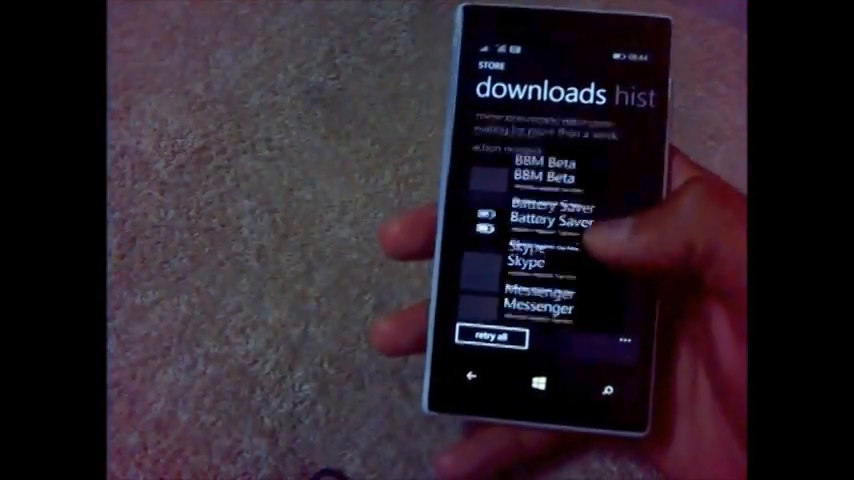
Step: Scroll through the Store's pending downloads such as BBM Beta, Battery Saver, Skype and Messenger
scroll("down", 3)
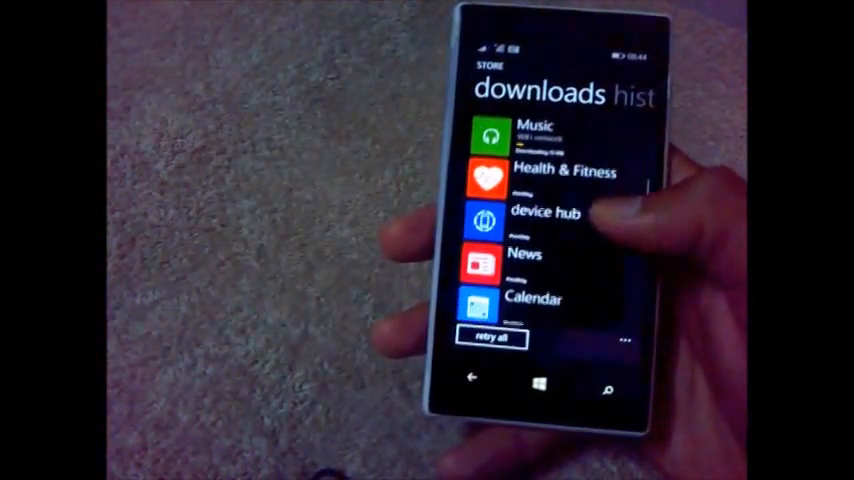
scroll("down", 3)
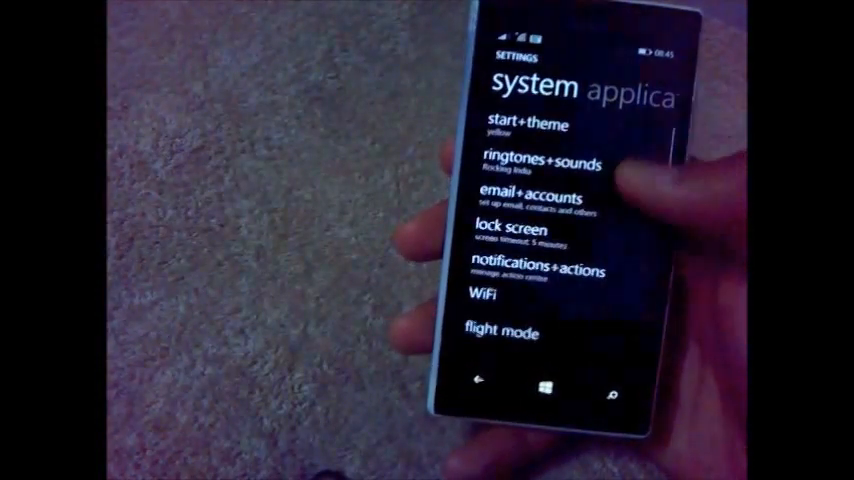
Step: Go to start+theme, choose a background photo and browse the photo albums
left_click(528, 124)
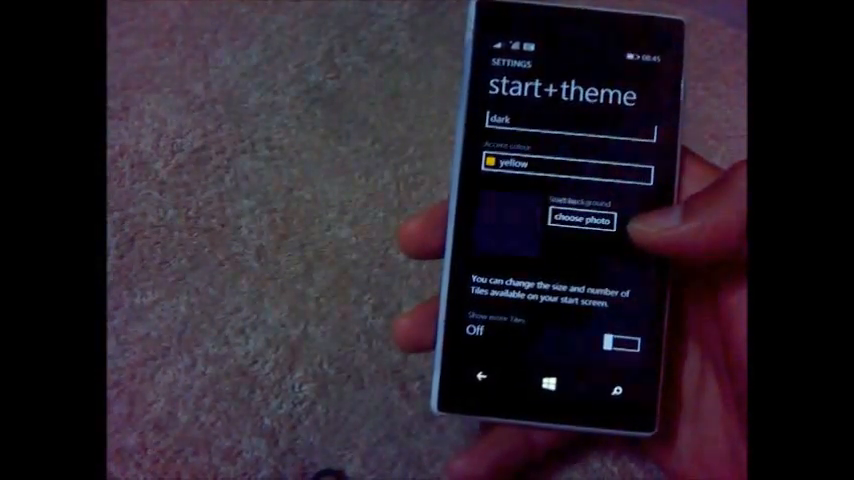
left_click(580, 220)
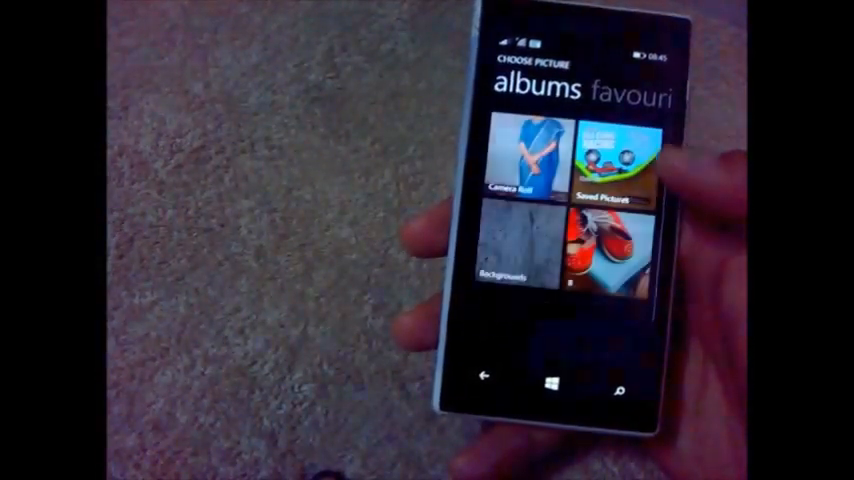
scroll("down", 3)
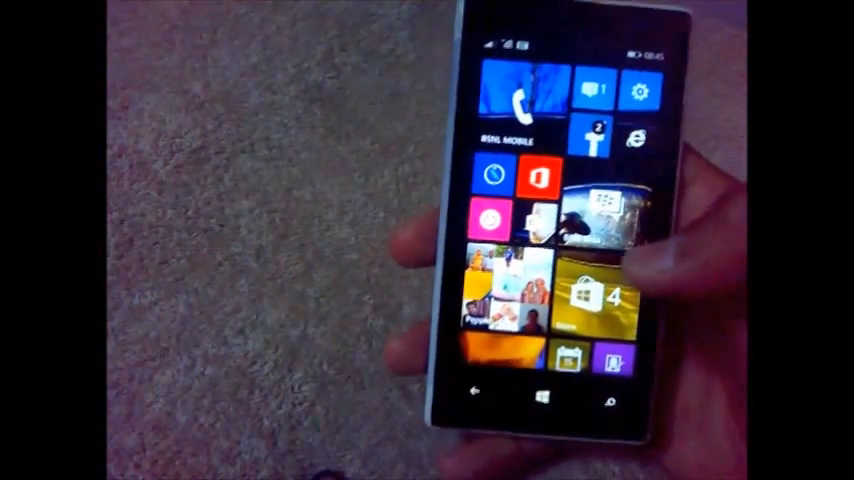
Step: Set the classic-car photo behind transparent tiles and scroll the rearranged smaller tiles
scroll("down", 3)
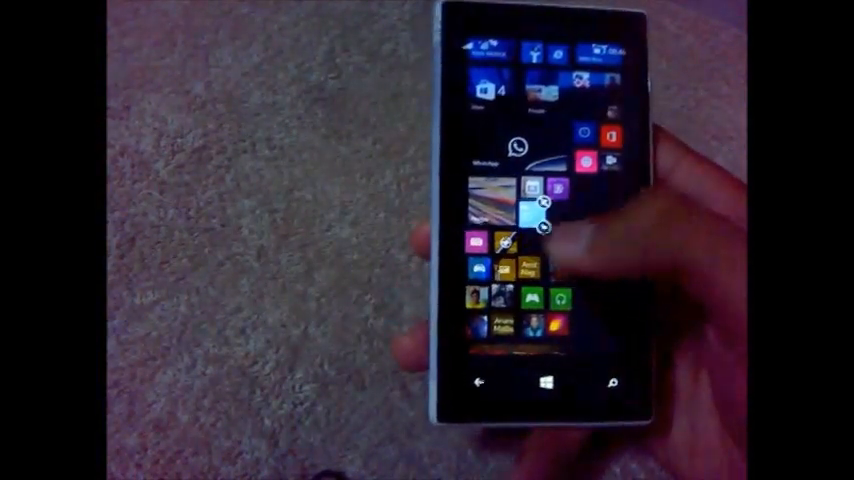
scroll("down", 3)
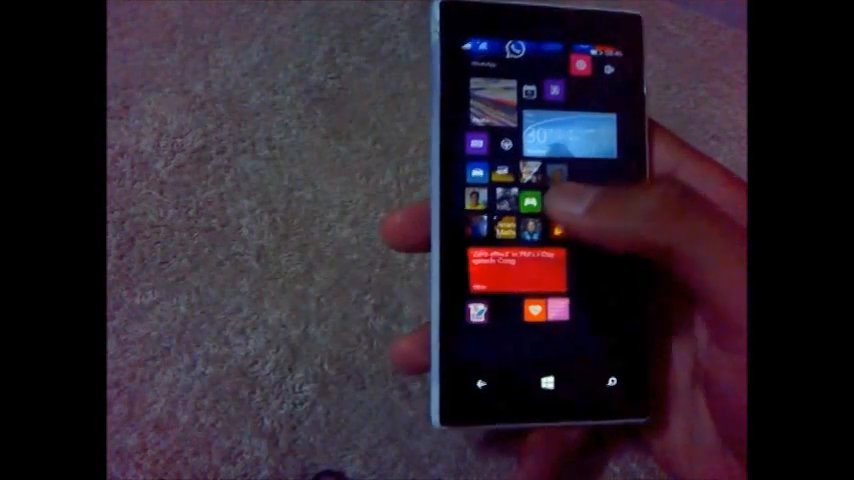